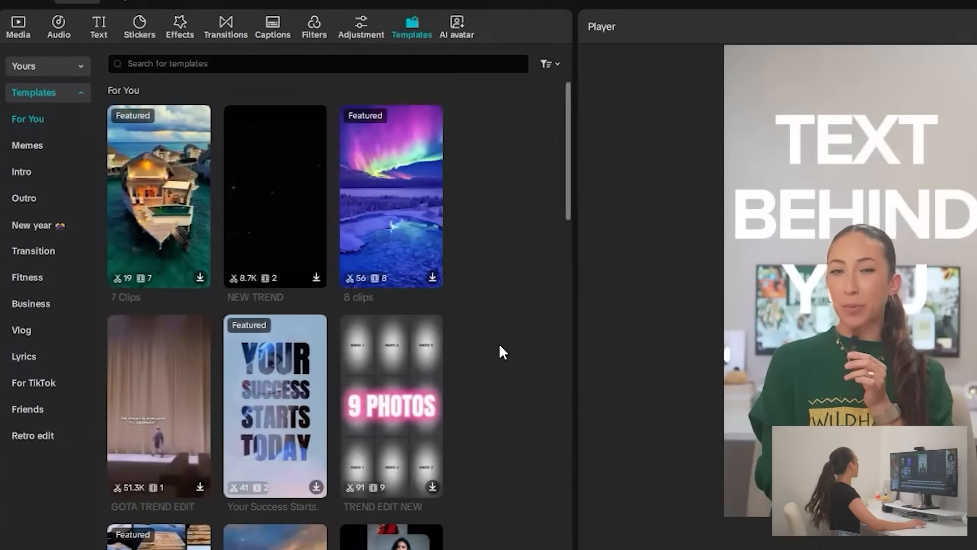
mouse_move(388, 318)
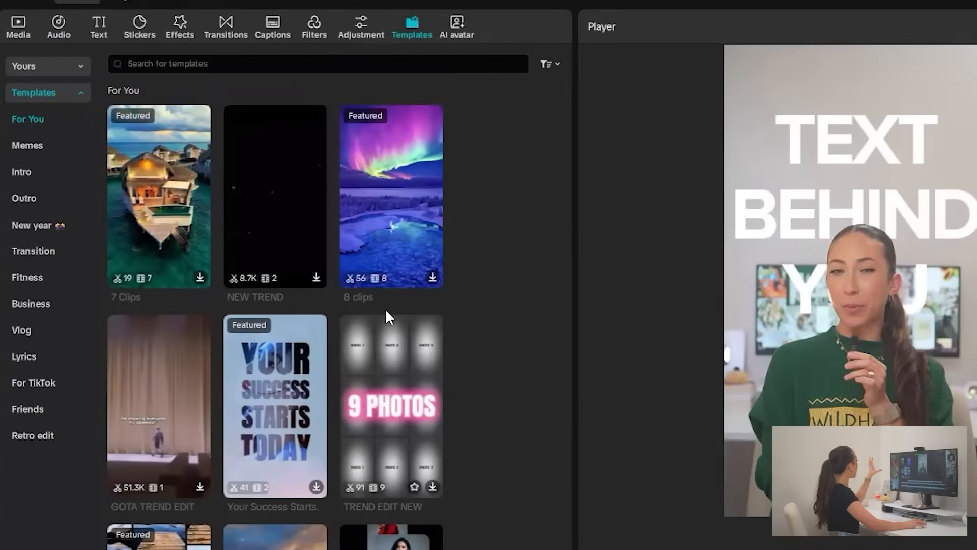
mouse_move(364, 346)
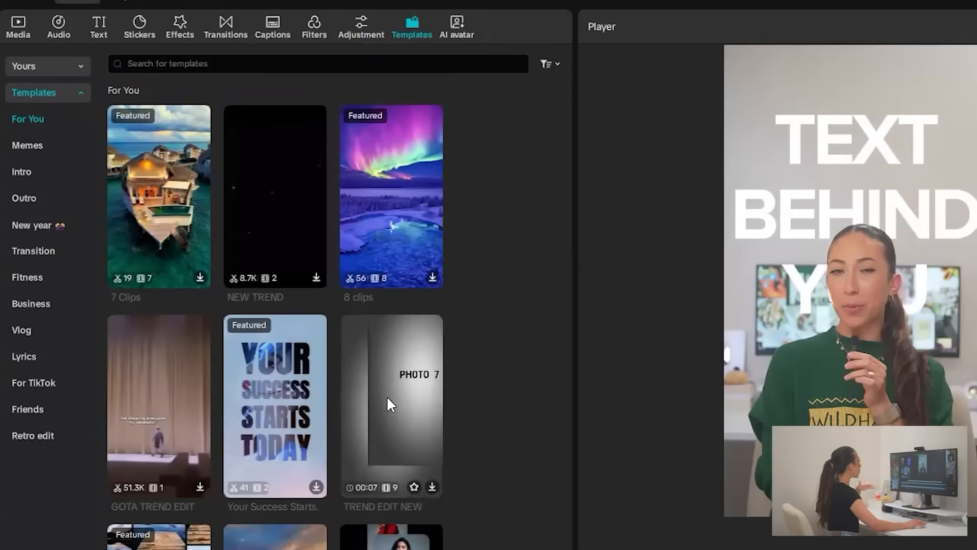
mouse_move(391, 405)
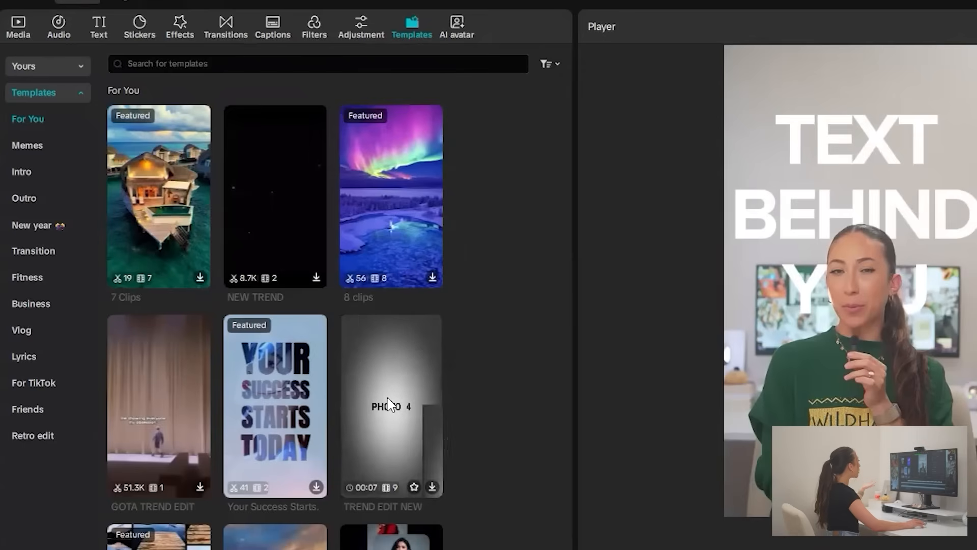
Scroll the Templates sidebar and open the Vlog template category.
scroll(down, 3)
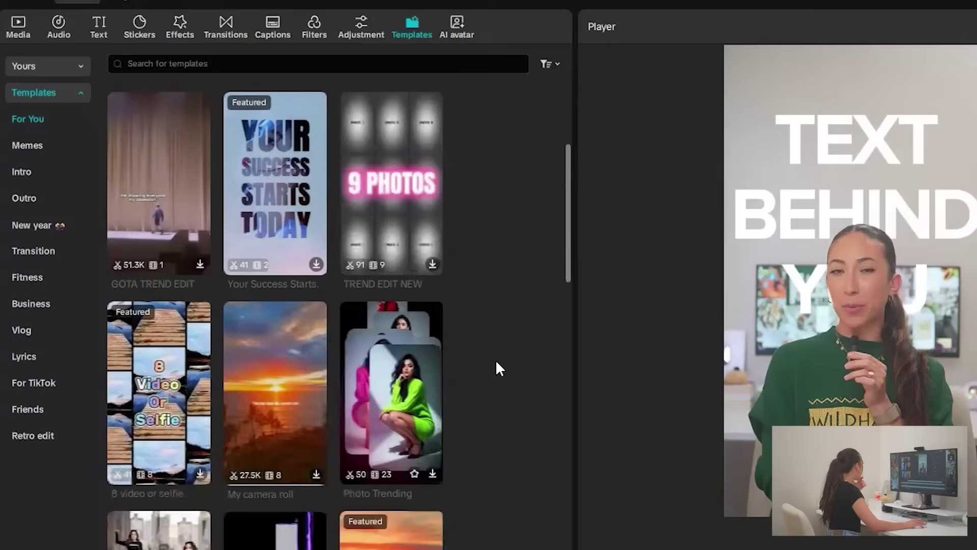
click(21, 330)
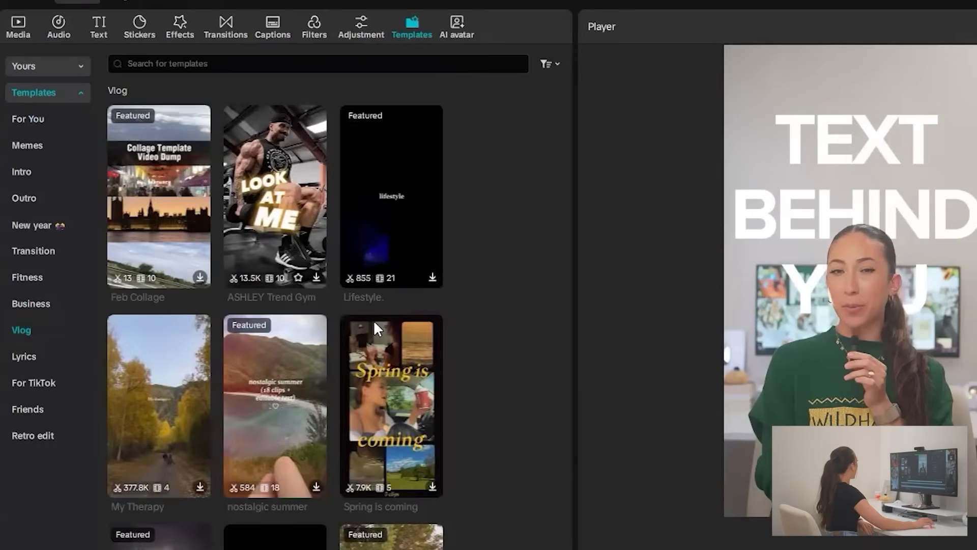
mouse_move(399, 372)
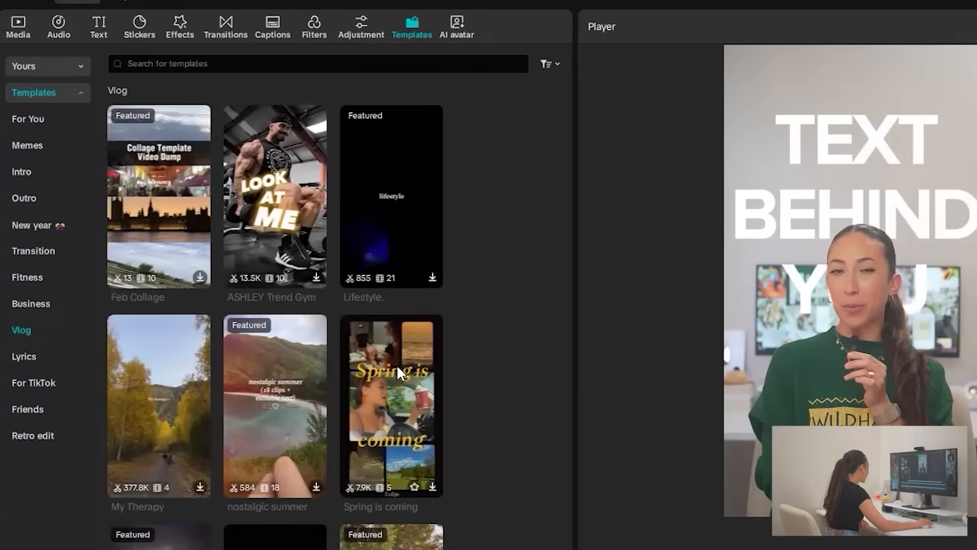
mouse_move(486, 209)
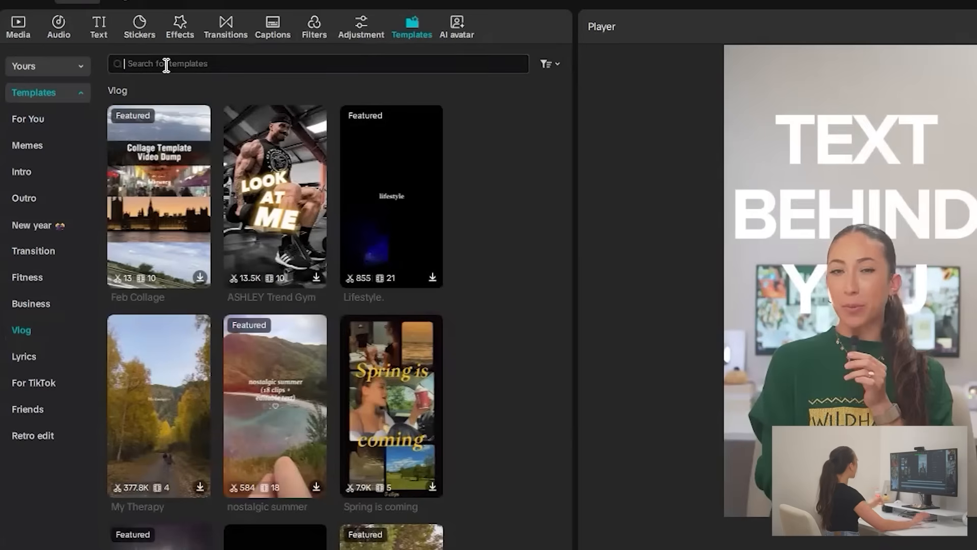
Search the template library for 'PHONE MOCKUP' to list phone mockup templates.
text(PHONE MOCK)
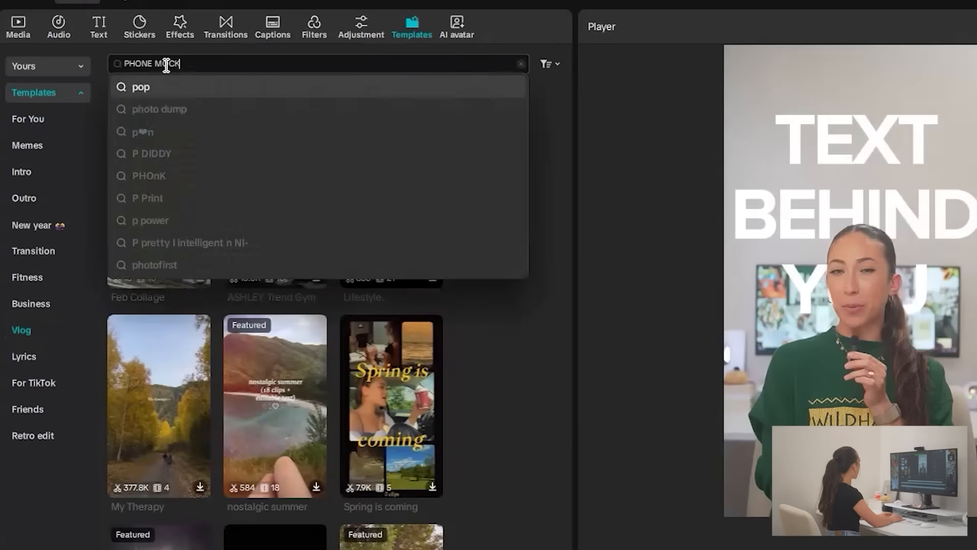
key(Return)
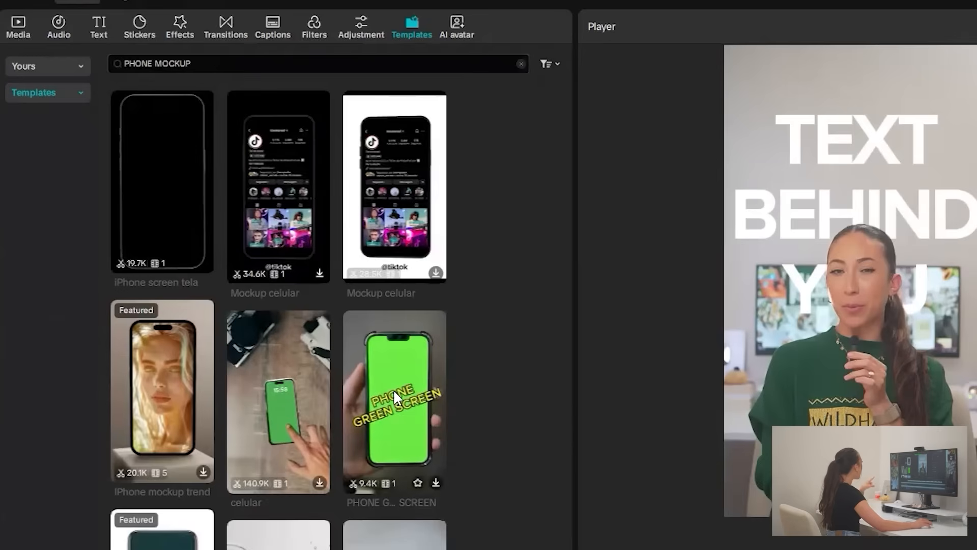
mouse_move(526, 413)
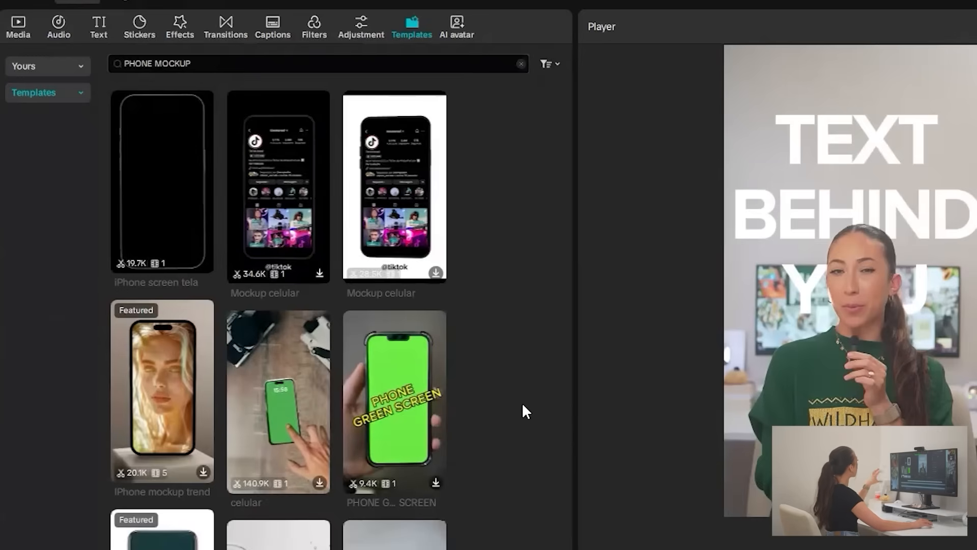
mouse_move(283, 424)
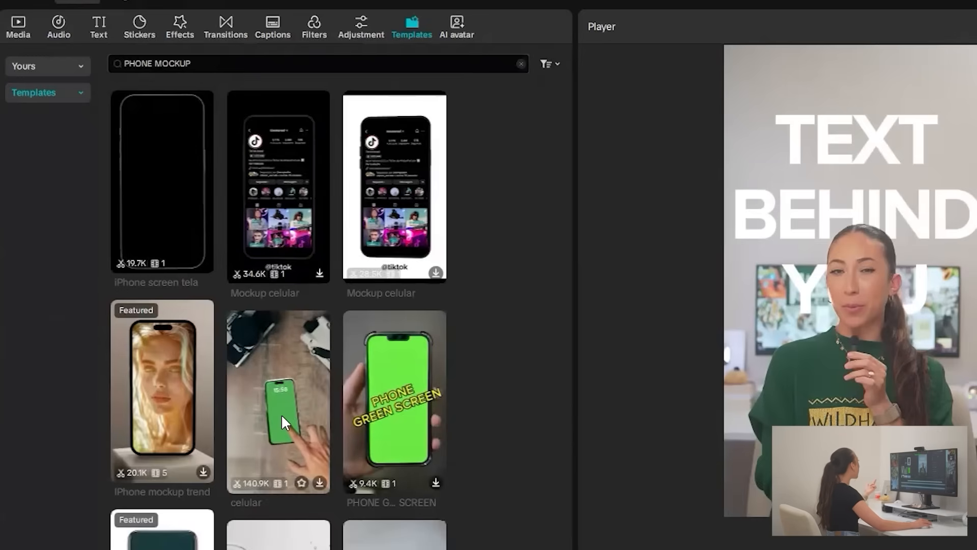
mouse_move(537, 375)
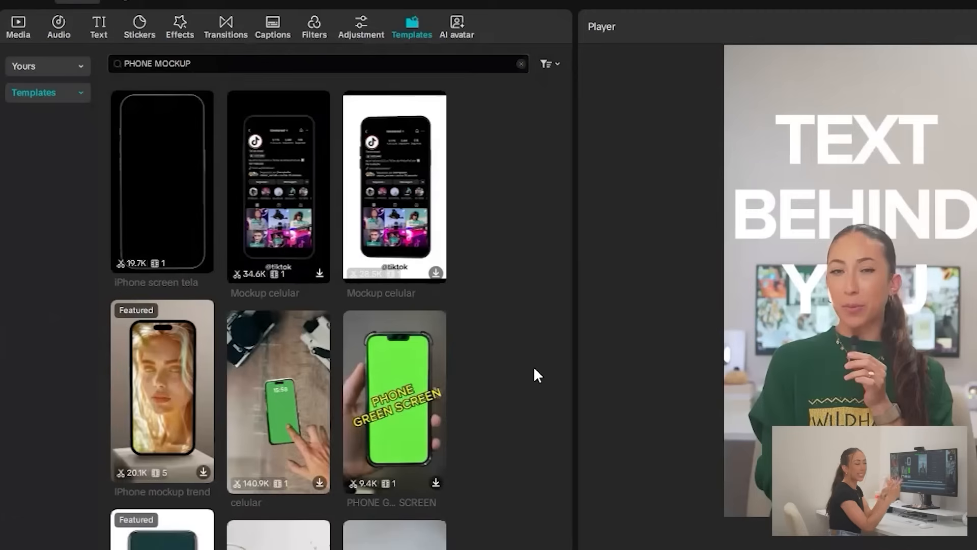
mouse_move(291, 397)
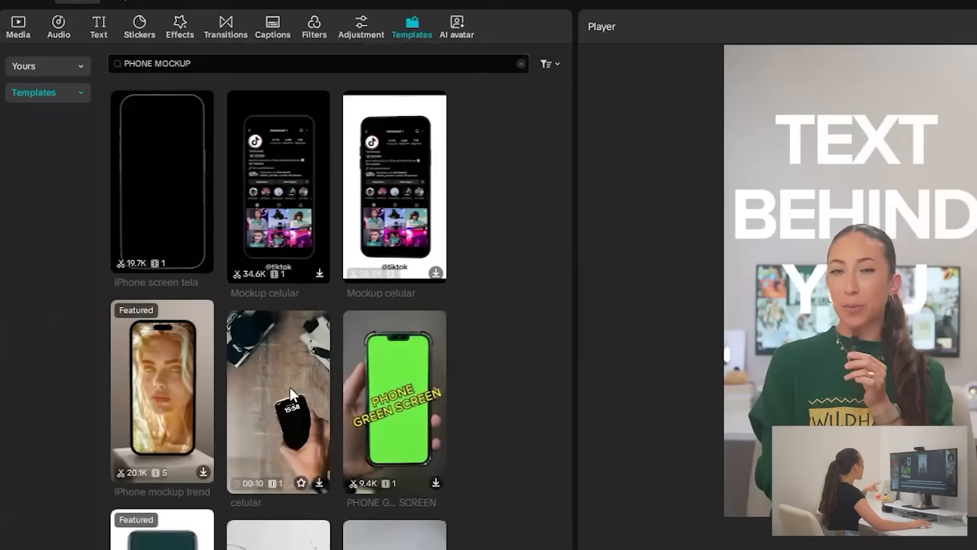
mouse_move(278, 406)
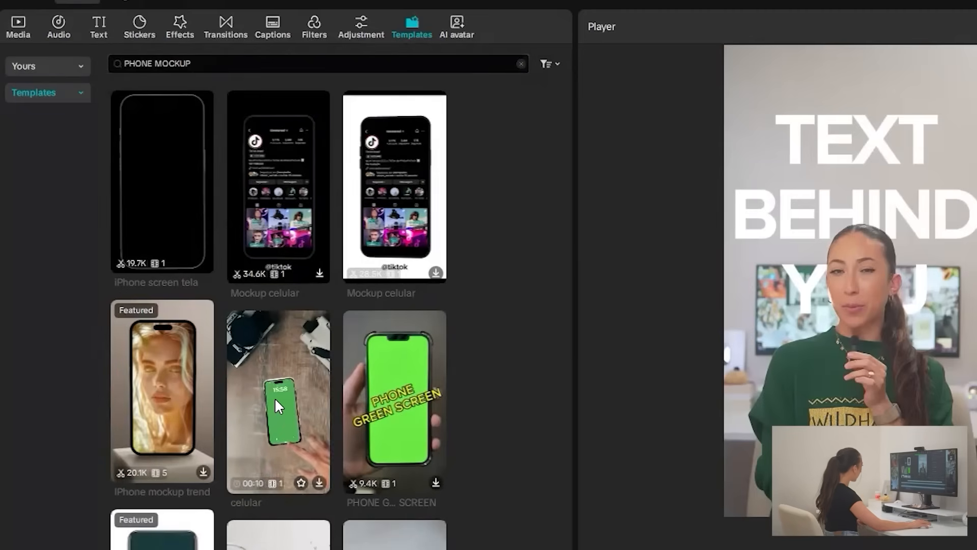